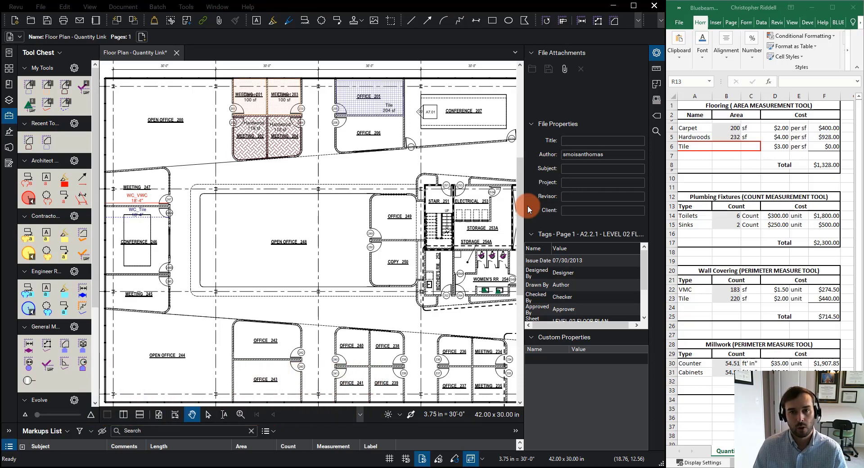
pyautogui.moveTo(543, 203)
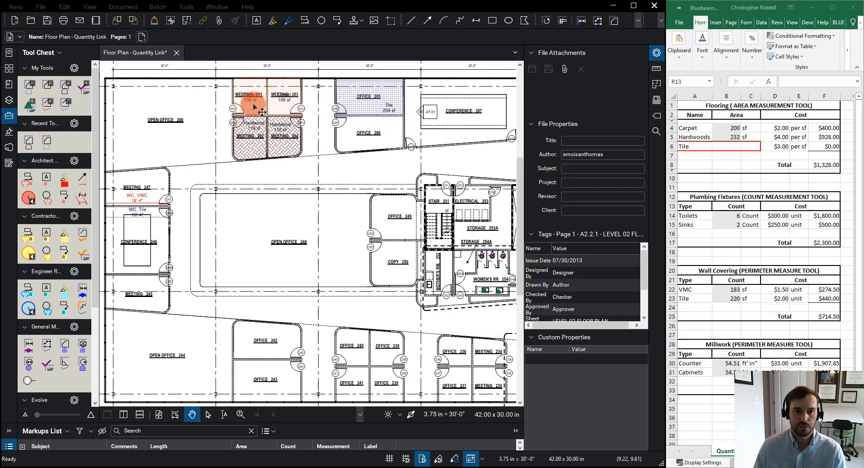
# - Inspect the Meeting 201 carpet markup, then pan to frame the meeting rooms and Office 206
pyautogui.click(250, 104)
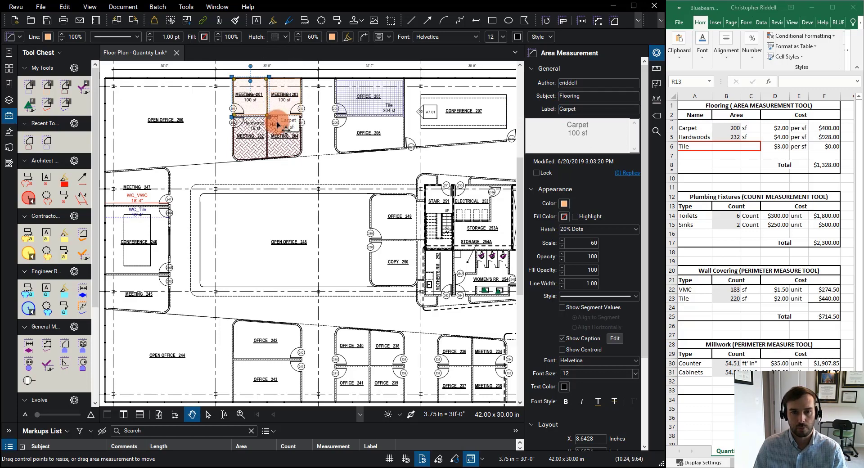
pyautogui.click(371, 113)
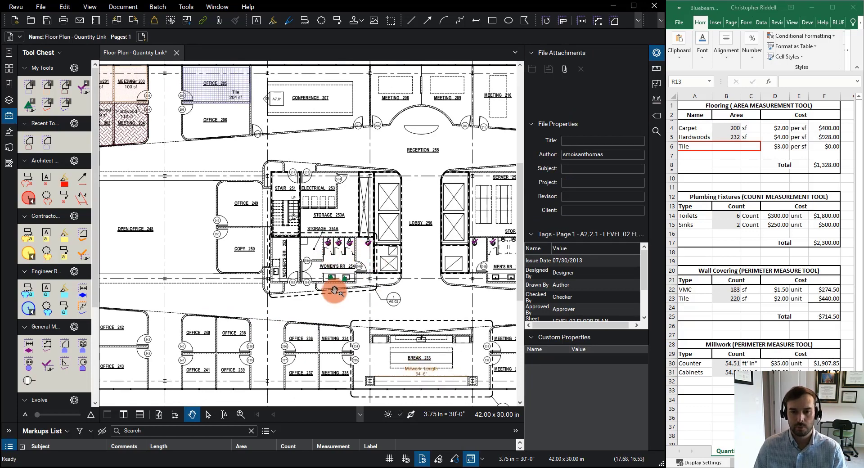
pyautogui.moveTo(333, 290); pyautogui.dragTo(268, 250)
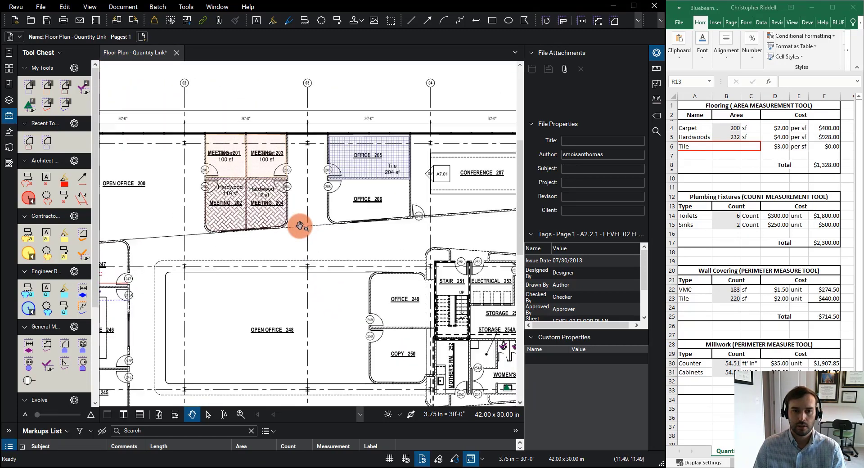
pyautogui.moveTo(300, 225); pyautogui.dragTo(301, 222)
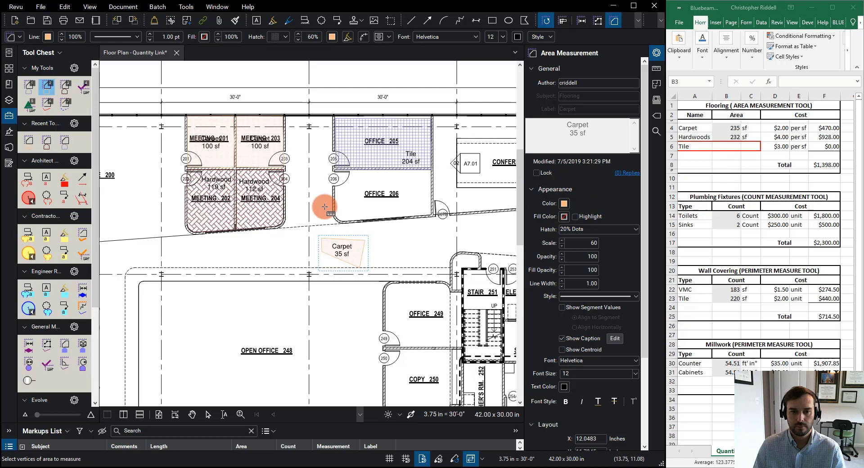
pyautogui.moveTo(501, 211)
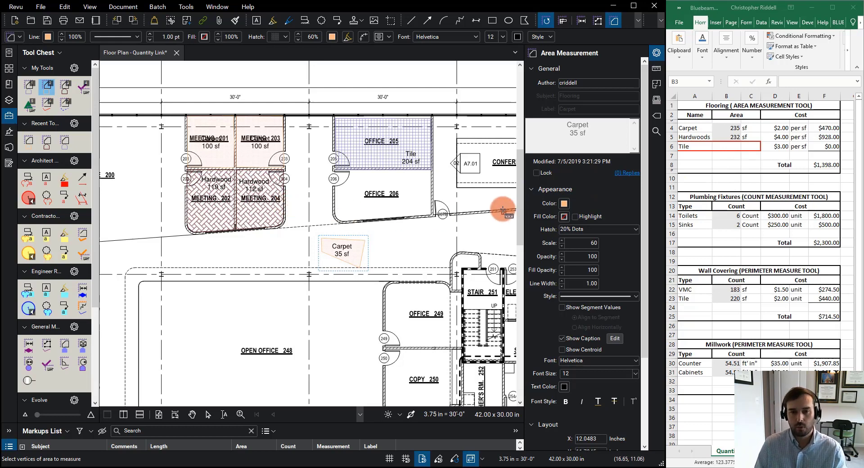
pyautogui.moveTo(491, 339)
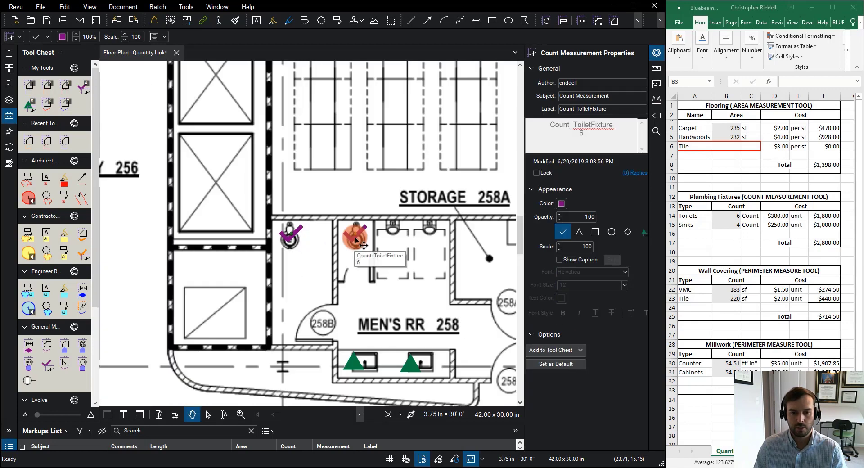
# - Resume the Count_ToiletFixture count and add the extra toilets in Men's RR 258
pyautogui.rightClick(355, 240)
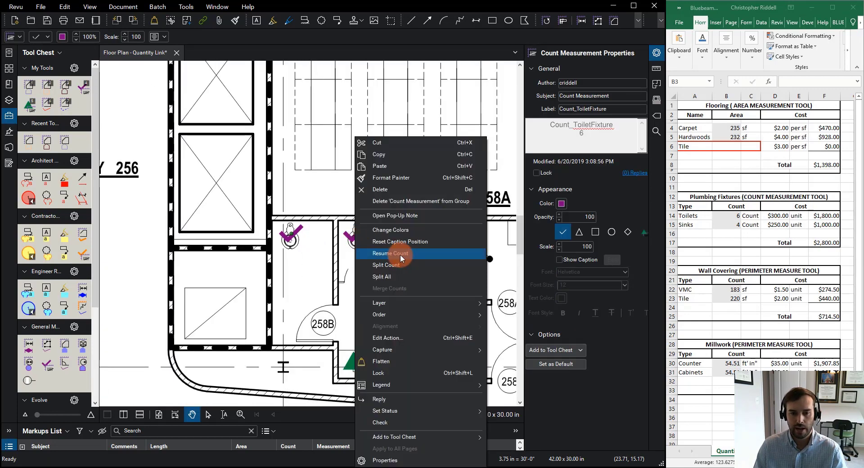
pyautogui.click(392, 253)
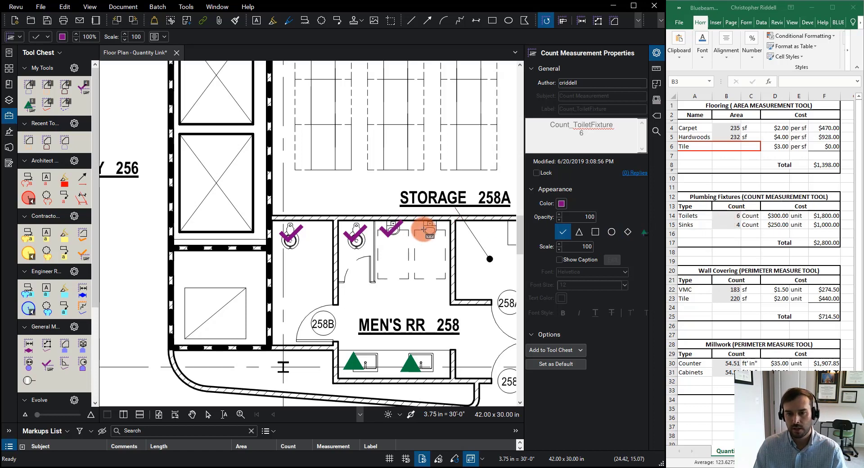
pyautogui.click(422, 228)
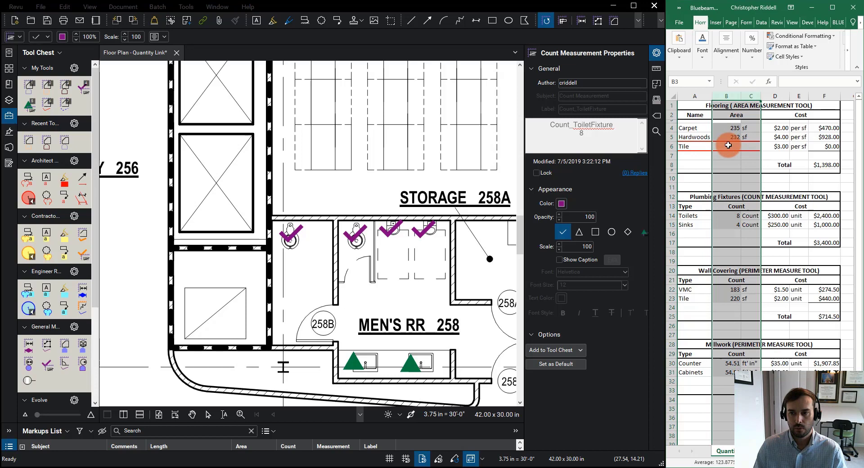
pyautogui.rightClick(726, 146)
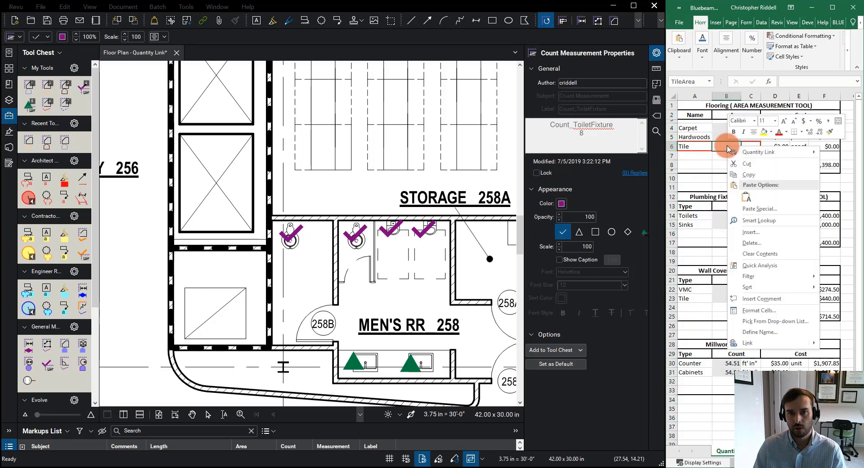
# - Start a quantity link named TileArea on the Tile area cell B6
pyautogui.click(759, 152)
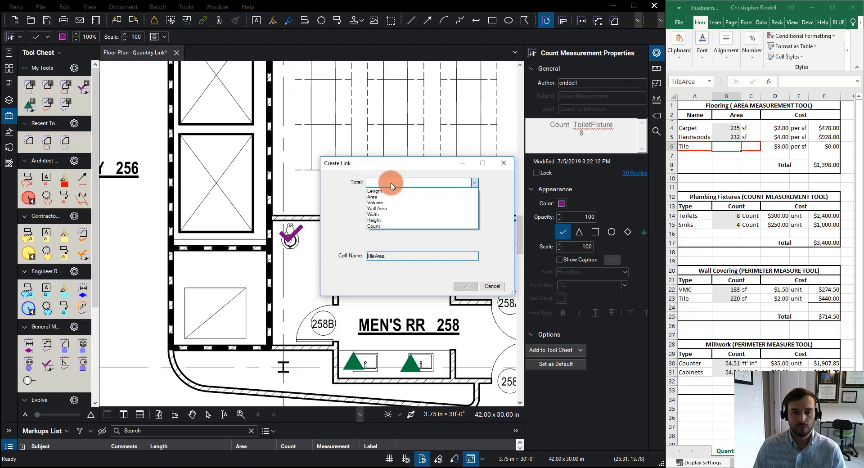
# - Set the TileArea link to total Area with a Label = Tile filter and confirm
pyautogui.click(372, 197)
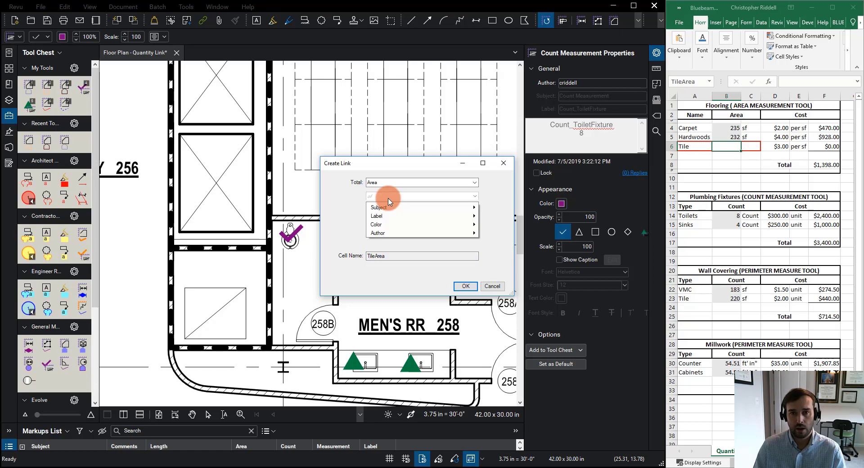
pyautogui.moveTo(387, 215)
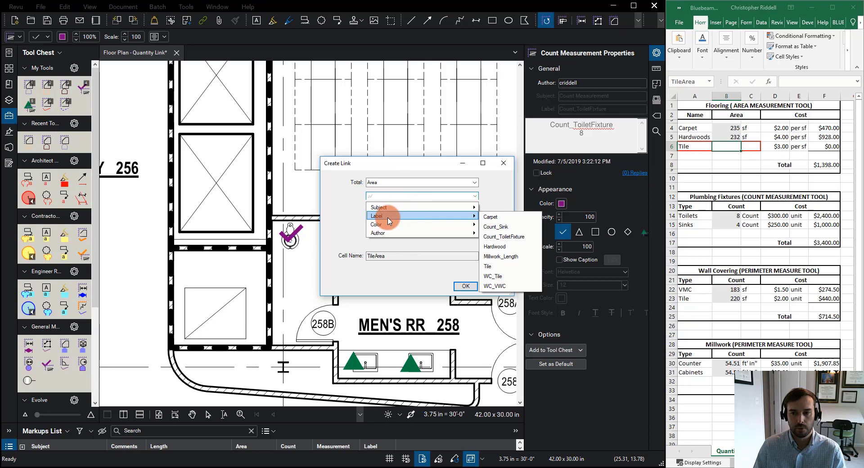
pyautogui.moveTo(487, 267)
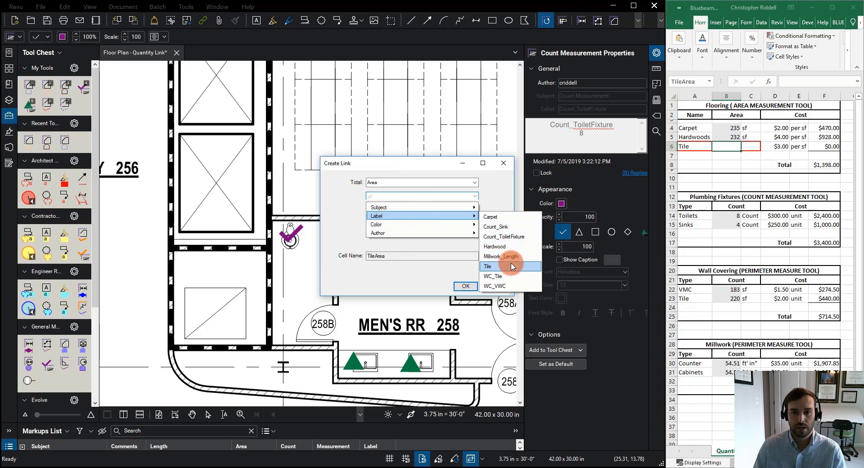
pyautogui.click(487, 266)
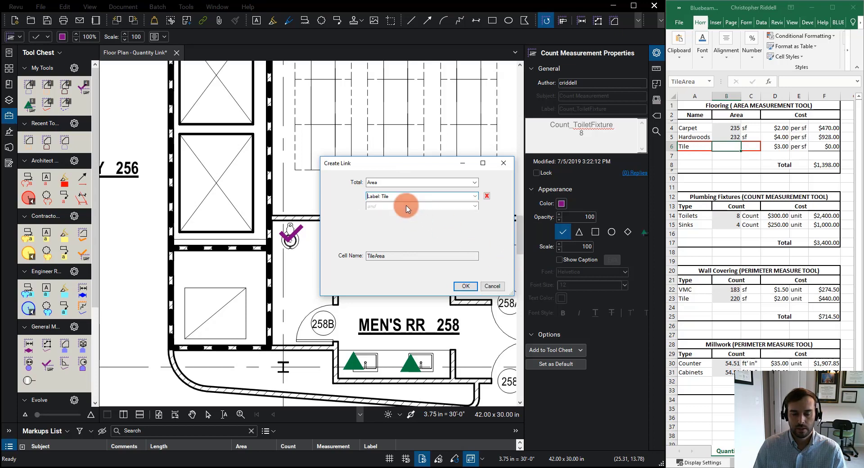
pyautogui.click(464, 286)
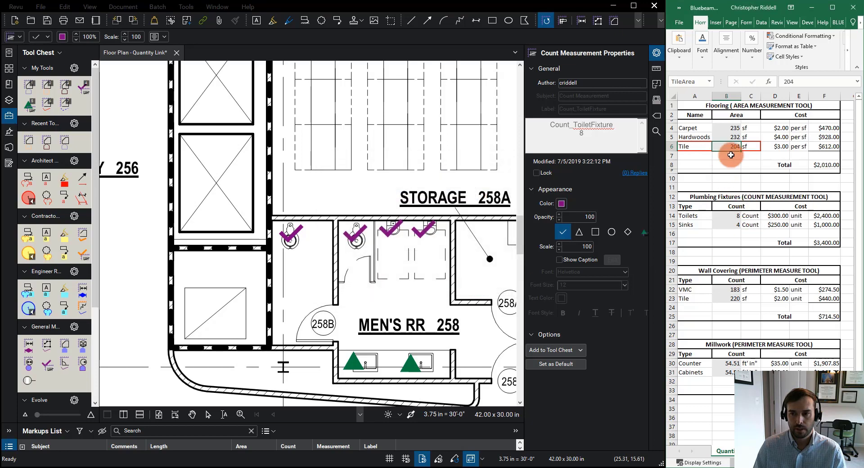